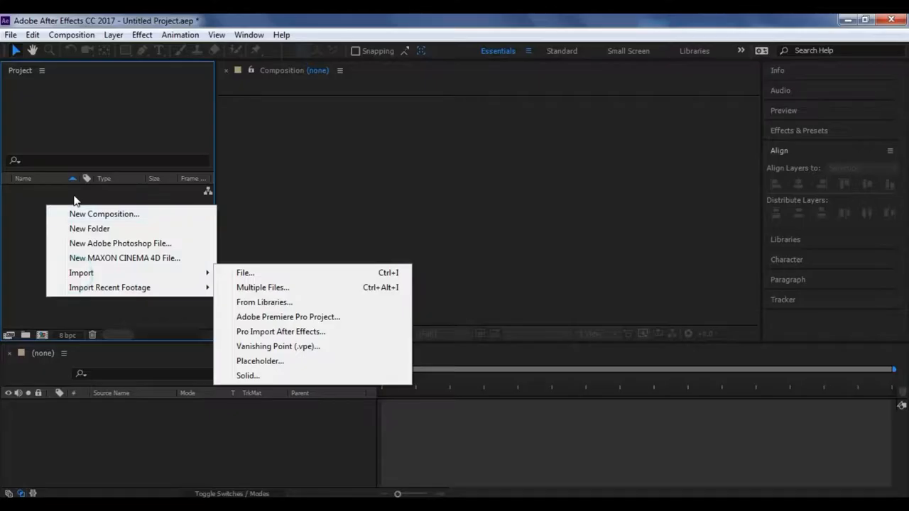
Create composition Comp 1 at 1920×1080, 60 fps, lasting 10 seconds.
click(104, 214)
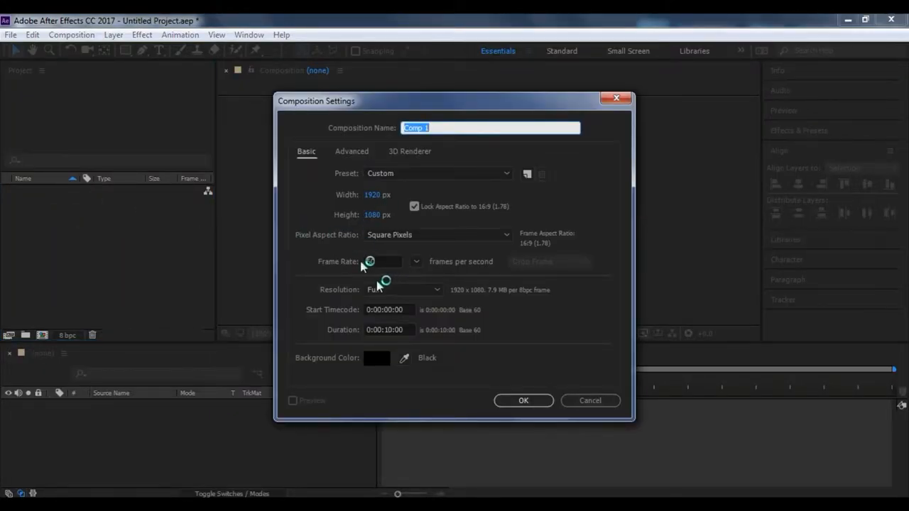
click(383, 261)
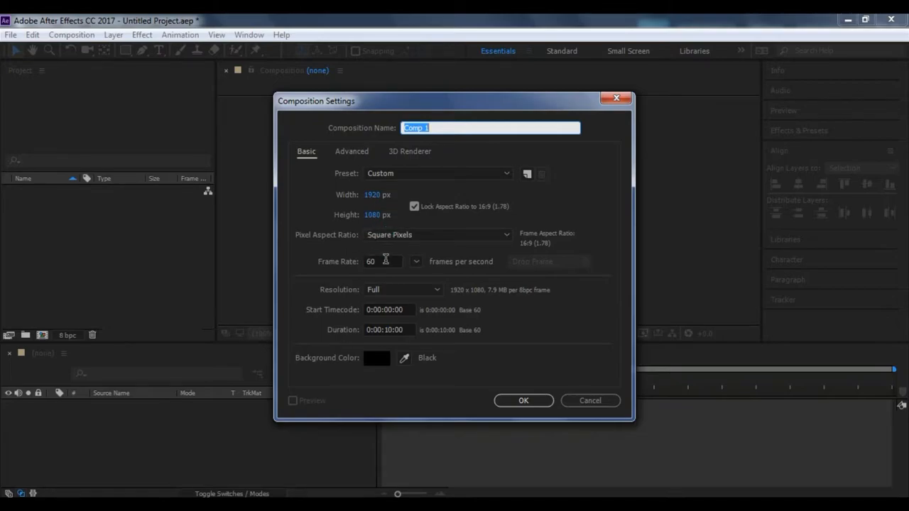
mouse_move(392, 364)
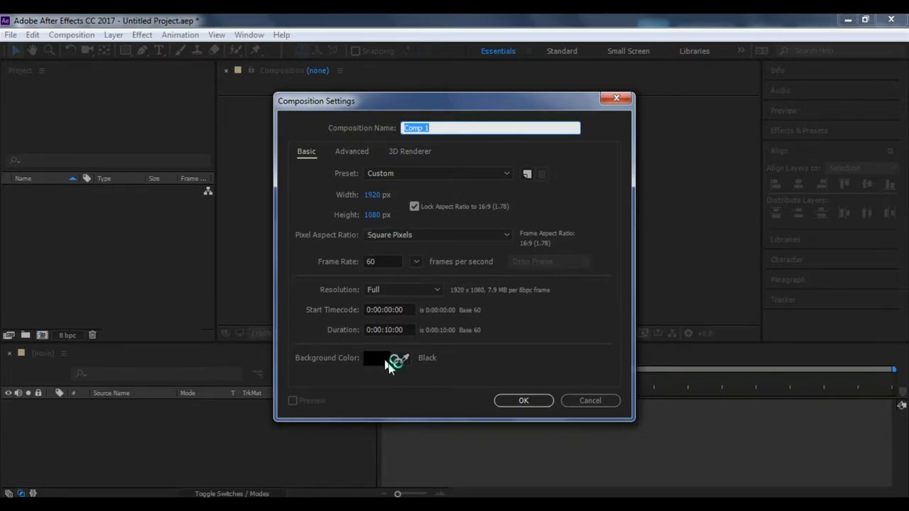
click(524, 401)
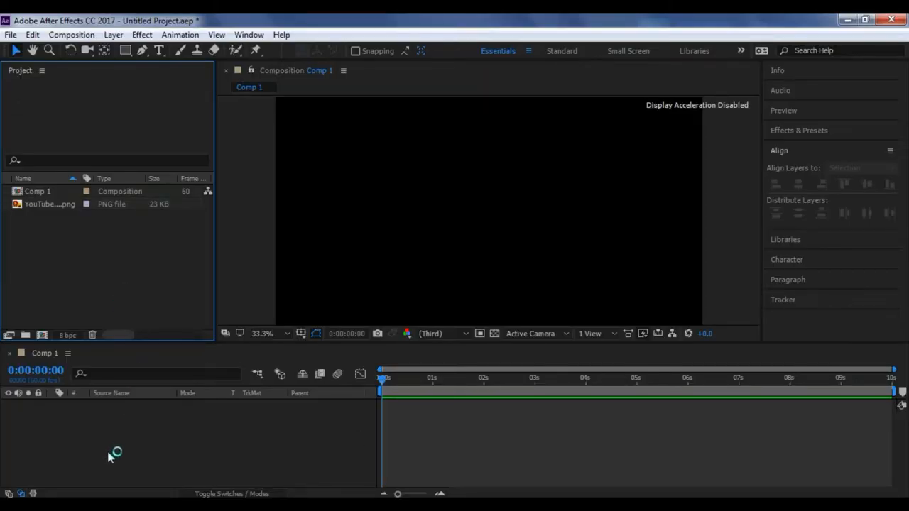
Add a full-frame solid layer coloured dark grey #5E5454 to Comp 1.
right_click(114, 454)
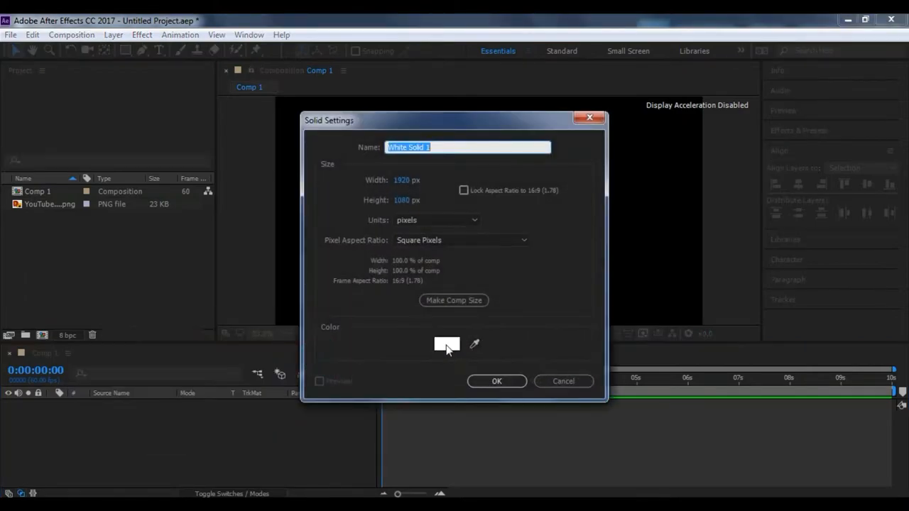
click(447, 345)
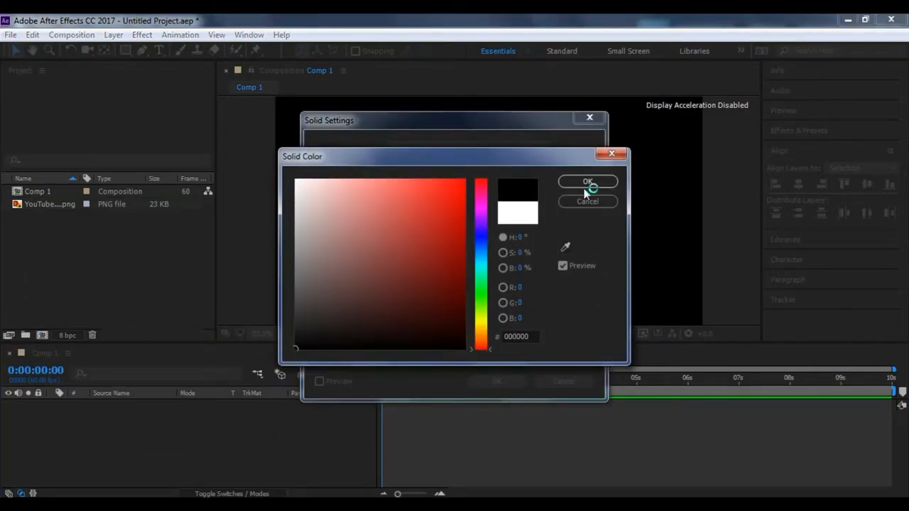
click(313, 286)
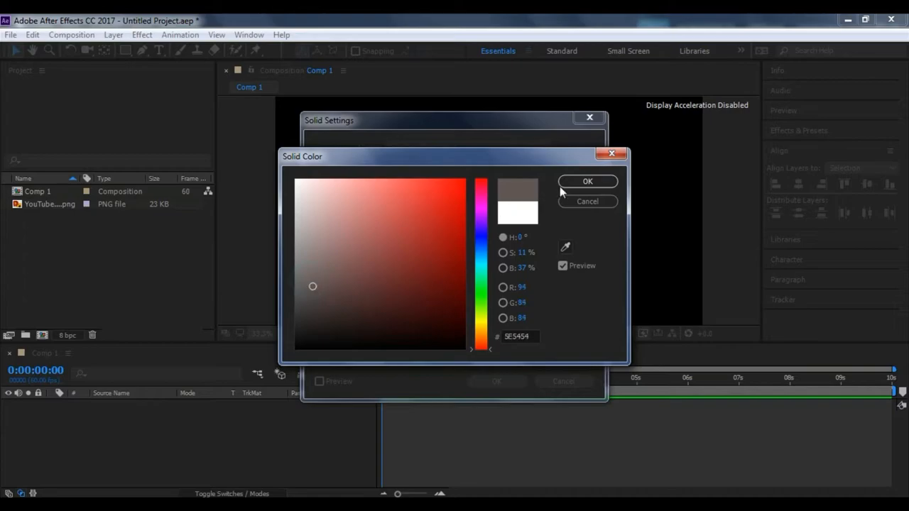
click(588, 181)
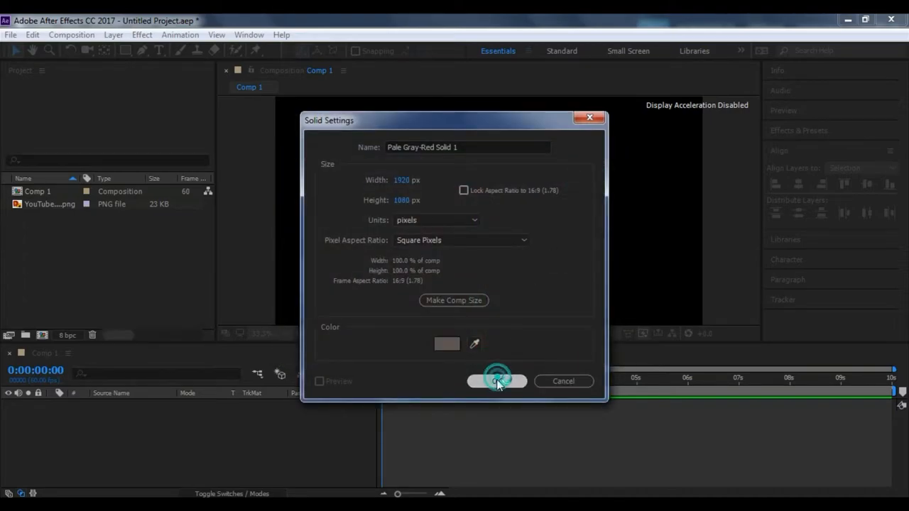
click(496, 381)
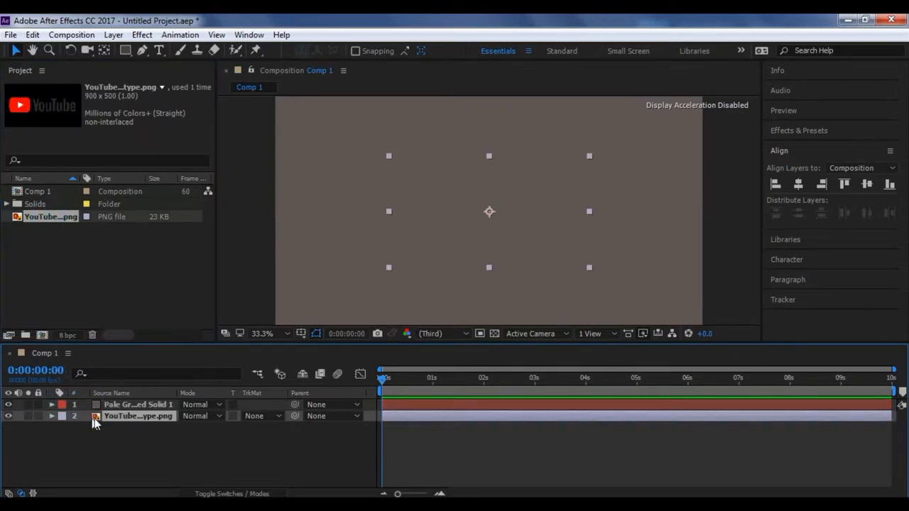
Move the YouTube logo layer above the grey solid and scale it slightly down.
drag(139, 415, 138, 404)
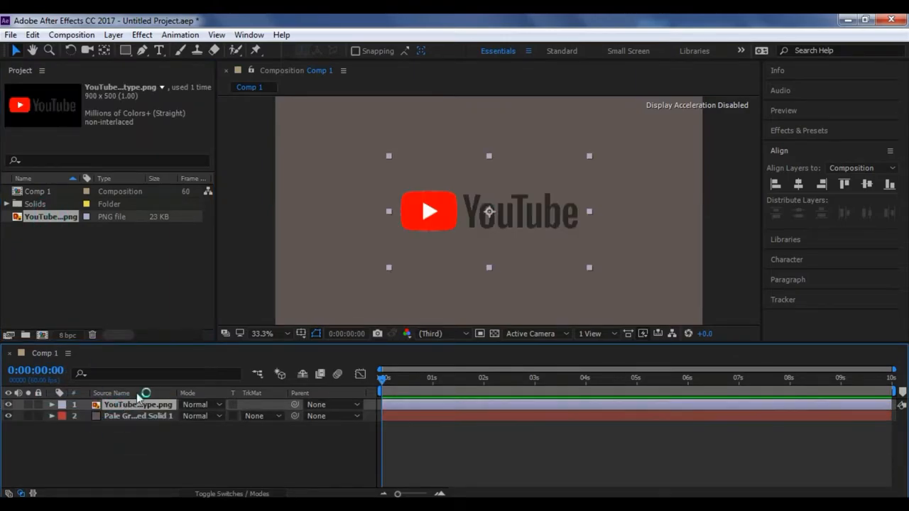
click(51, 405)
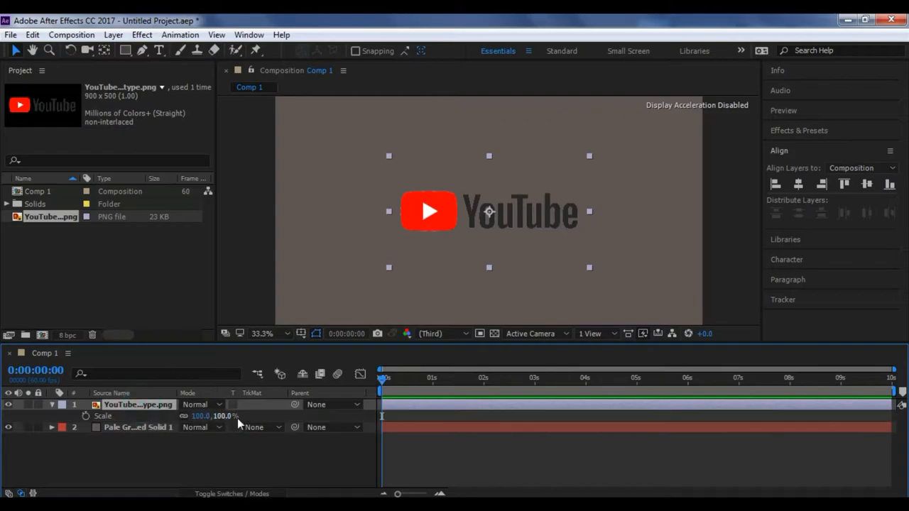
drag(210, 416, 191, 416)
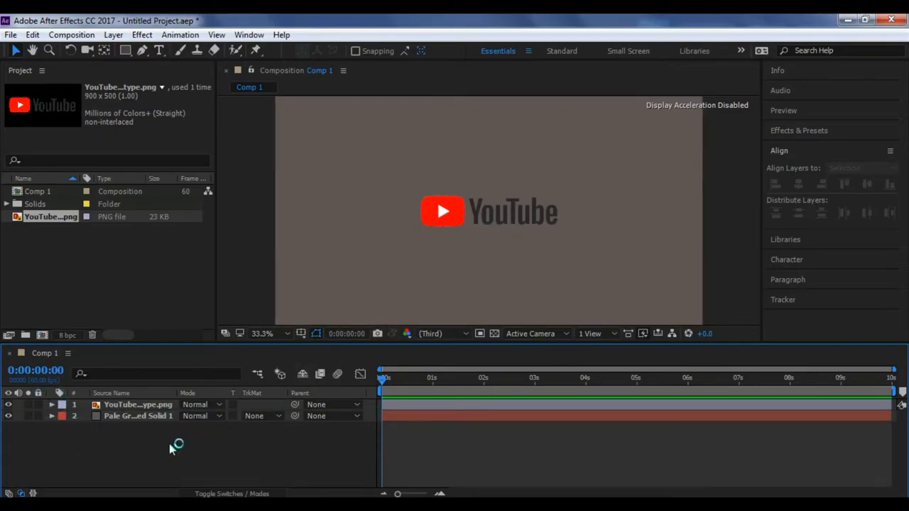
Select the Pen tool and set the fill for new shapes to None.
click(141, 50)
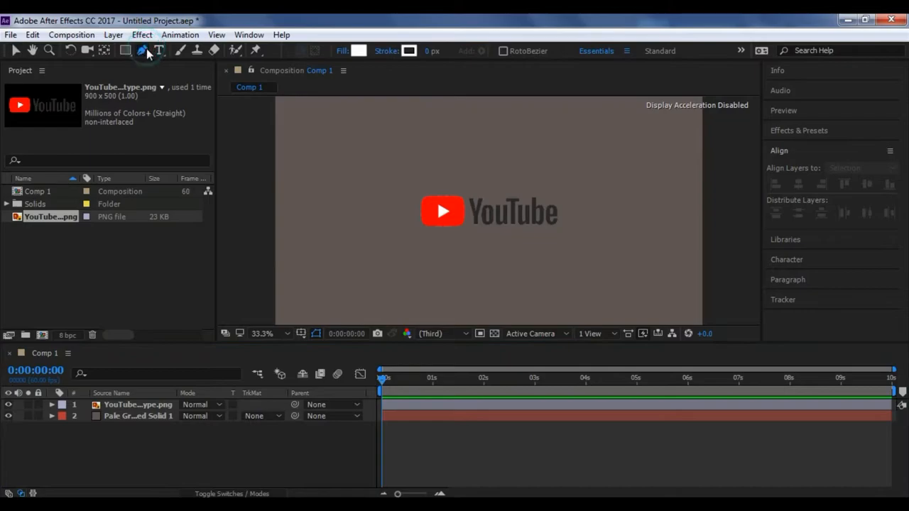
click(358, 51)
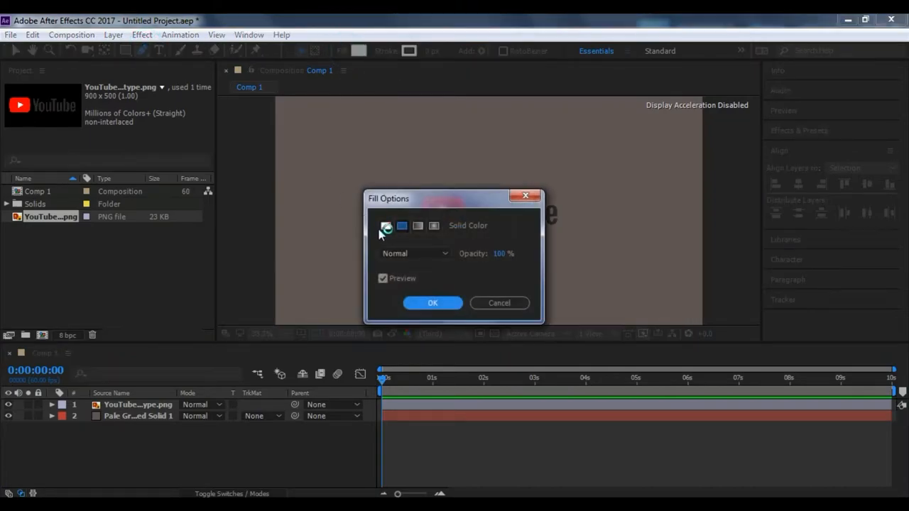
click(386, 226)
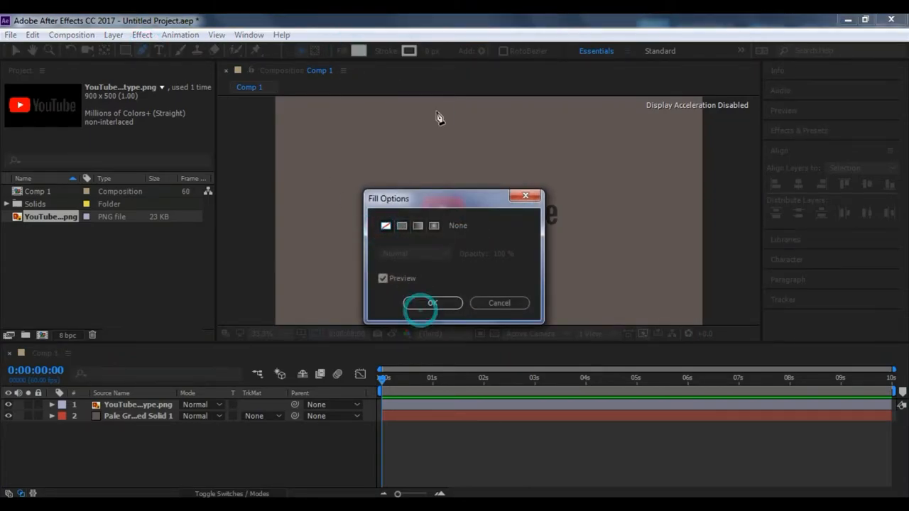
click(432, 303)
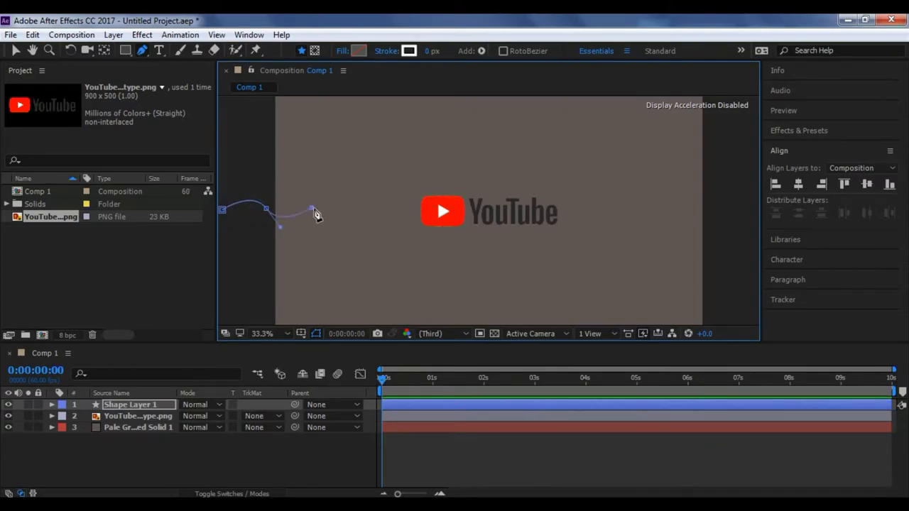
Draw the curved wave path left of the logo and fill it white.
drag(312, 212, 355, 210)
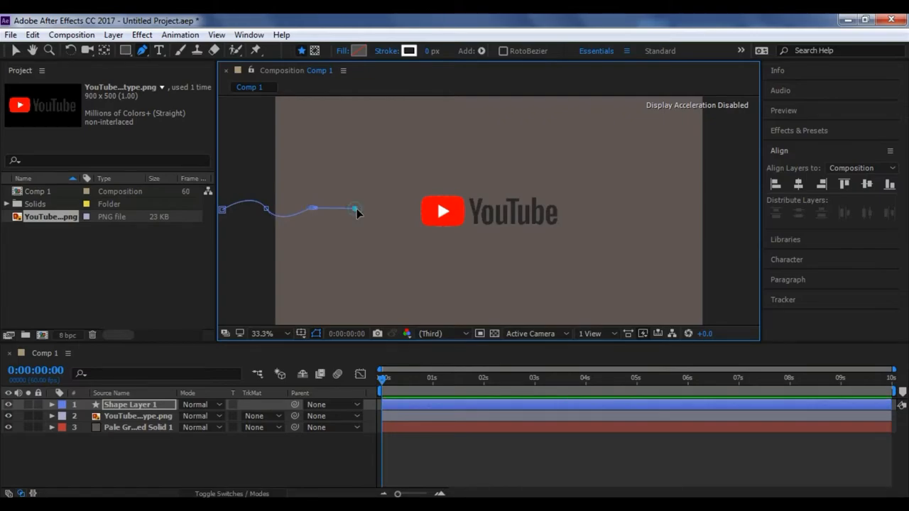
drag(355, 210, 341, 196)
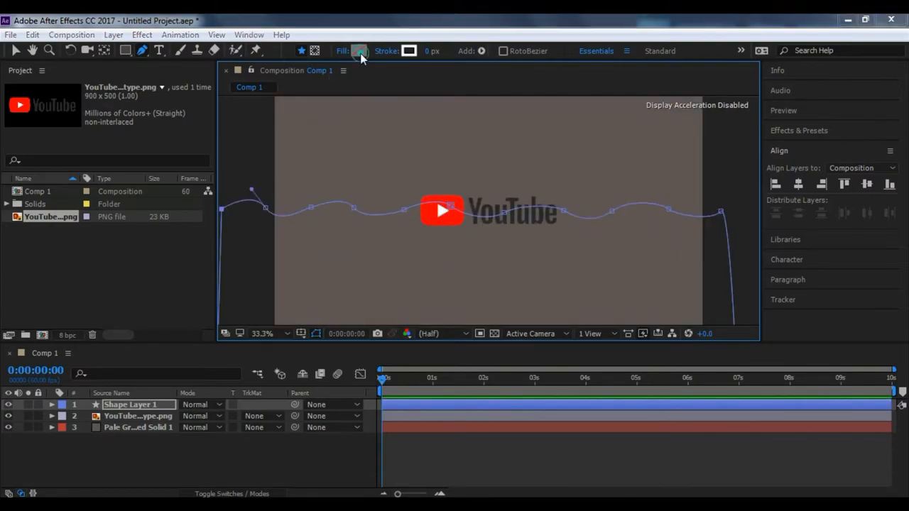
click(359, 50)
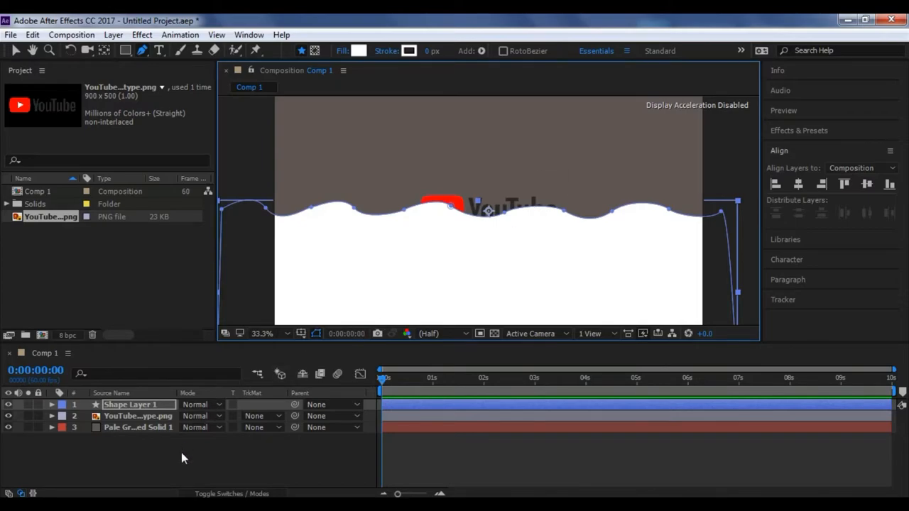
Key Shape Layer 1's Position at 0 s with the wave off-frame lower left.
double_click(131, 404)
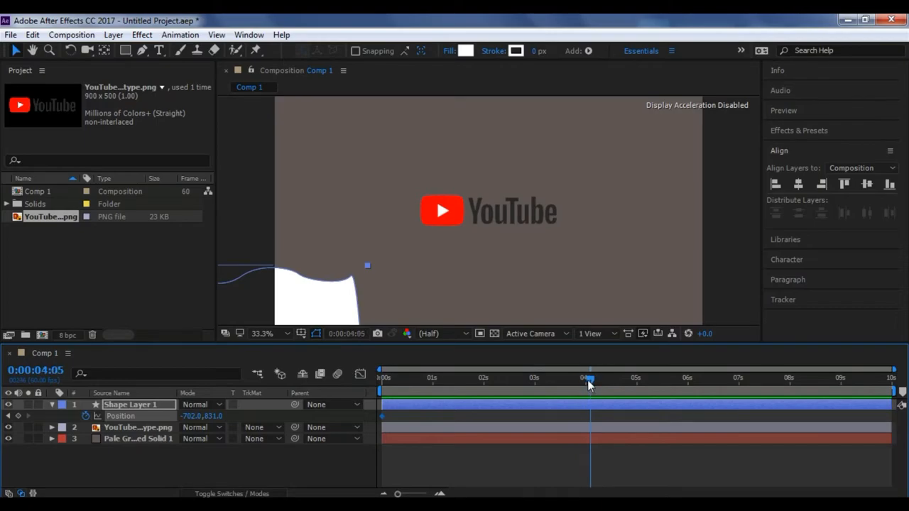
At 0:00:04:00, drag the white wave up and right until it covers the logo.
click(586, 377)
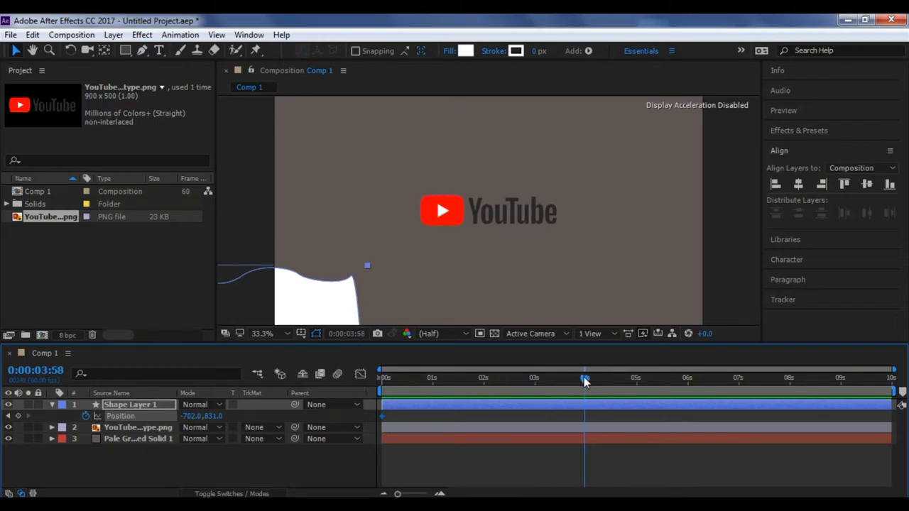
click(585, 377)
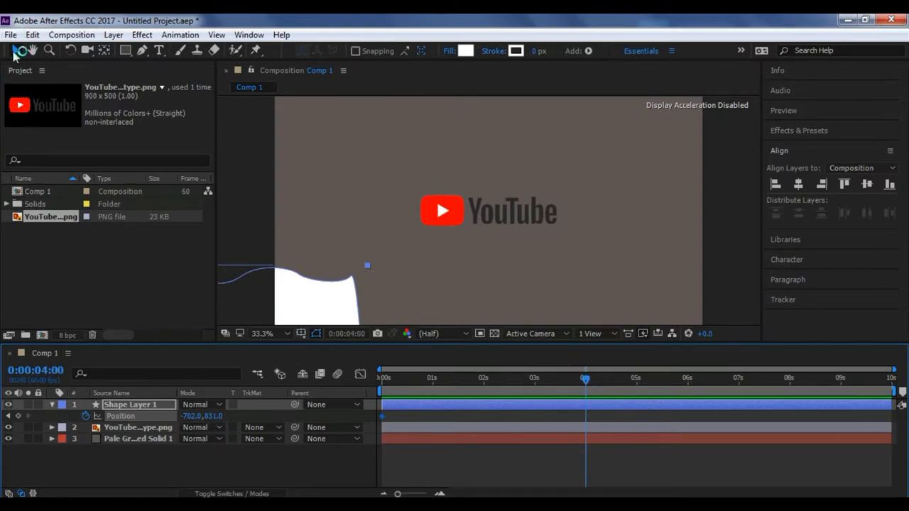
drag(327, 292, 348, 299)
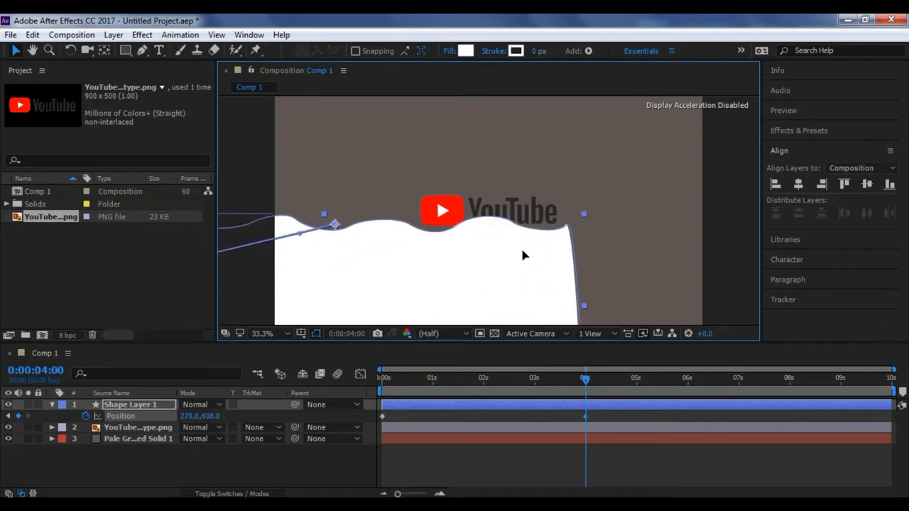
drag(441, 209, 568, 213)
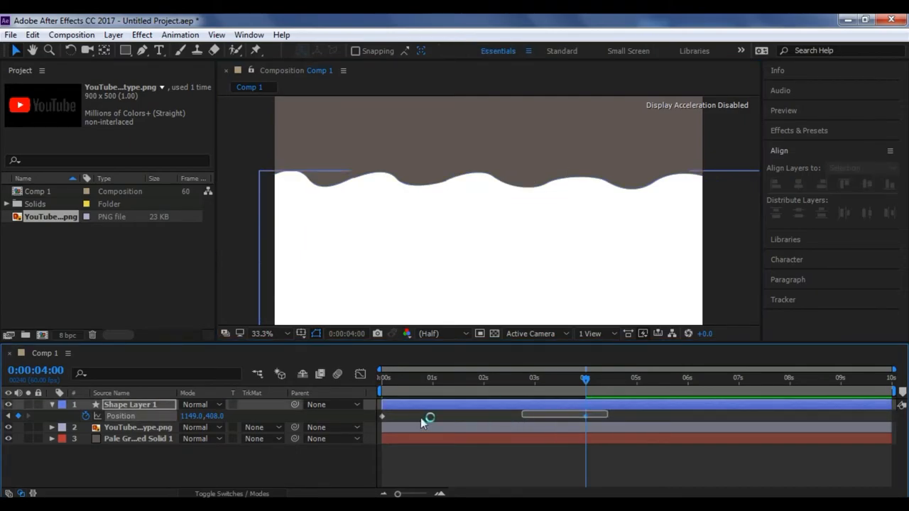
Apply Easy Ease to both Position keyframes, then collapse Shape Layer 1's properties.
right_click(382, 415)
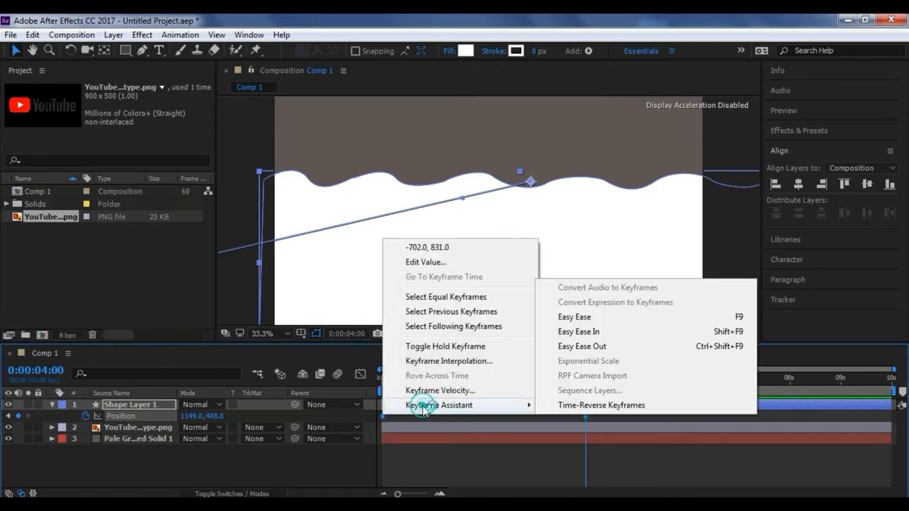
mouse_move(584, 320)
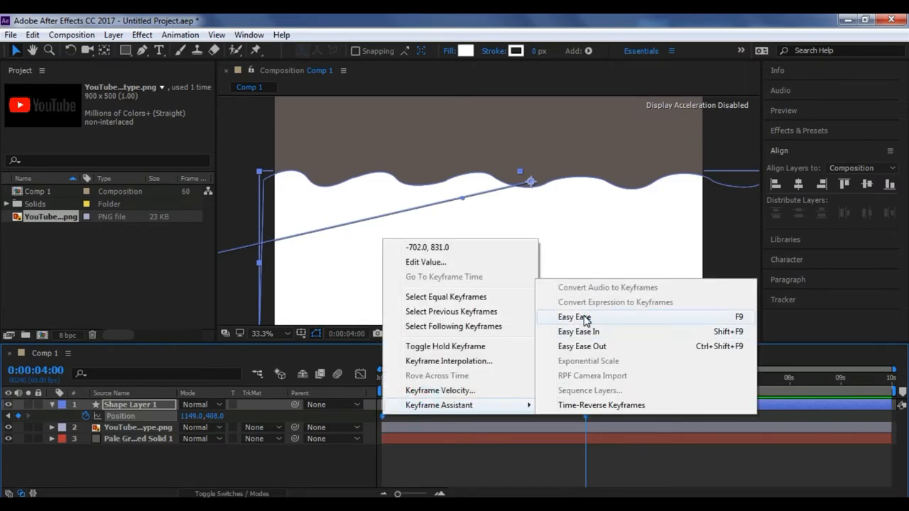
click(574, 317)
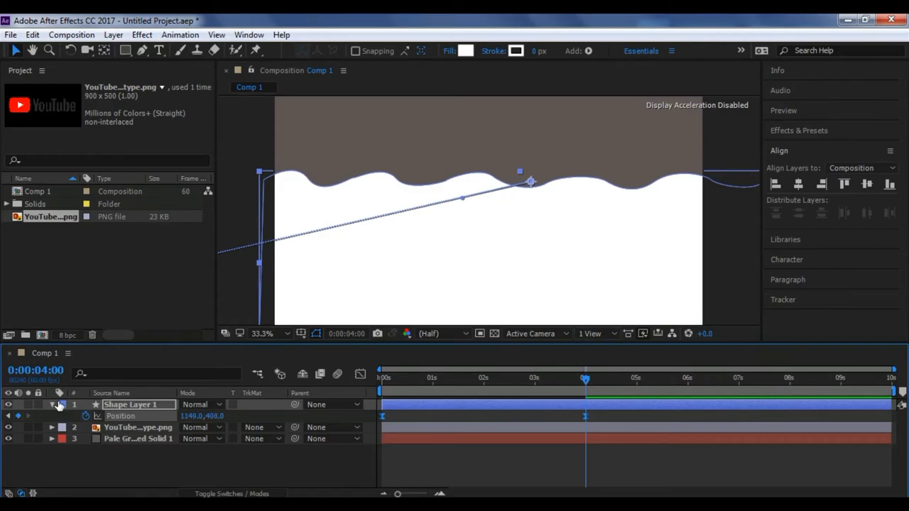
click(53, 405)
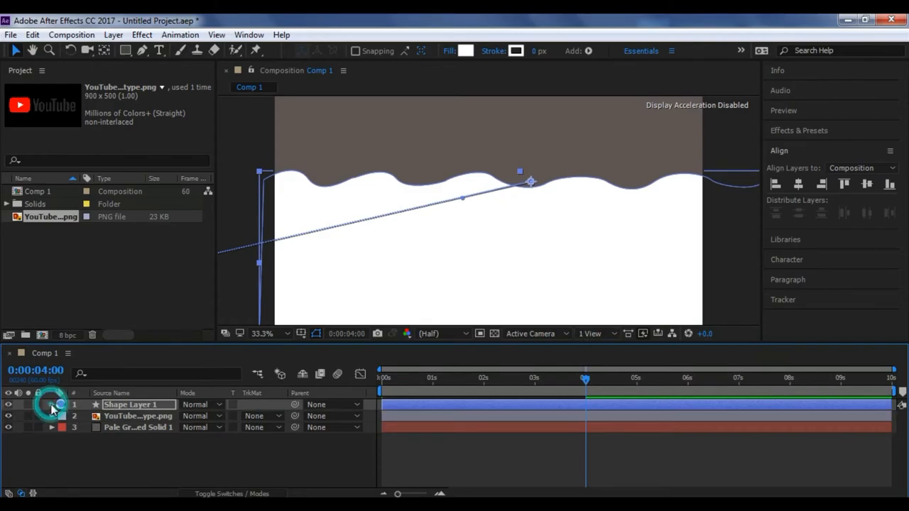
Set the logo's TrkMat to Alpha Matte, preview the reveal, and type 'ASHRAF PASHA' below.
click(138, 415)
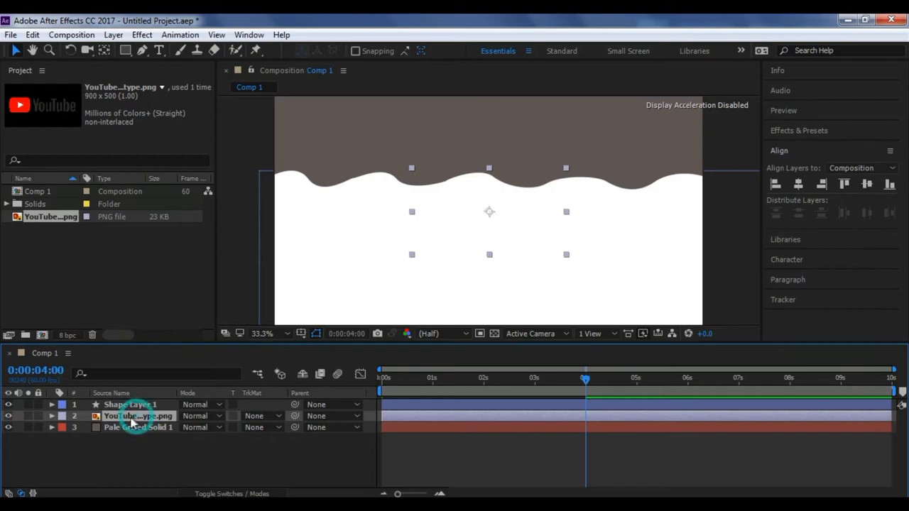
click(277, 416)
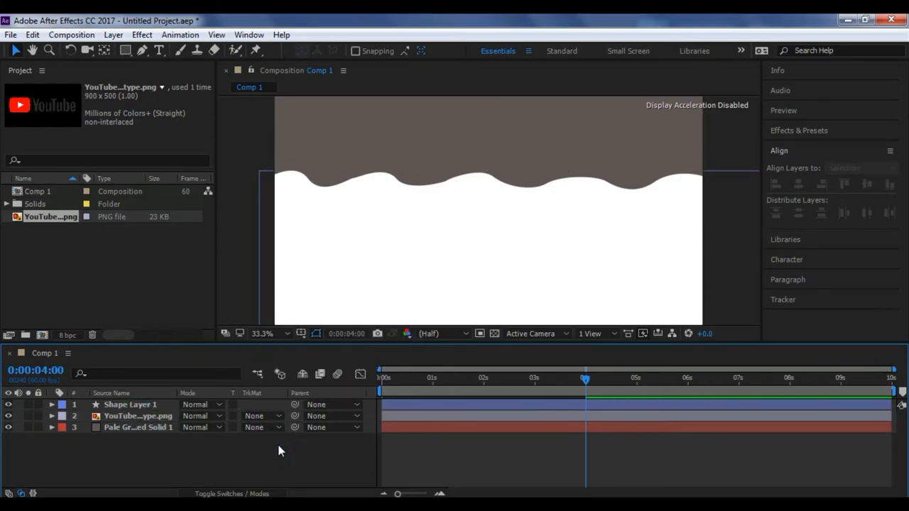
click(138, 415)
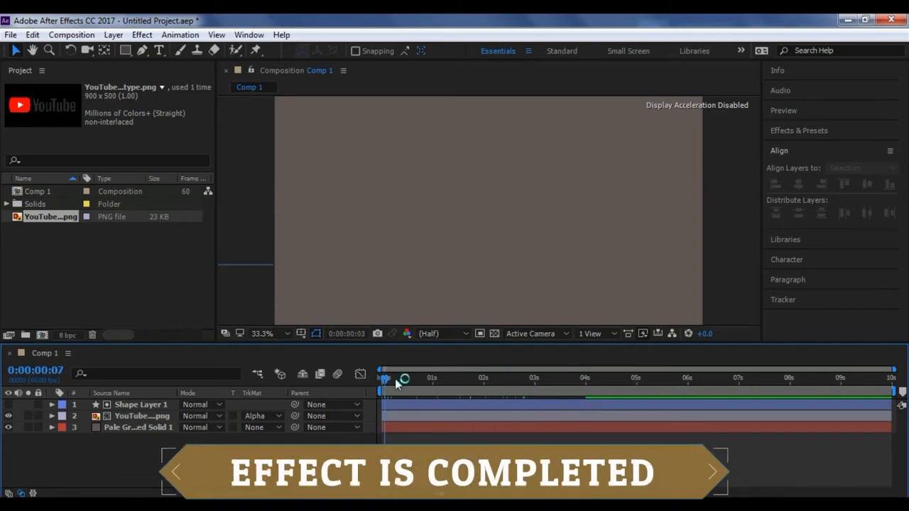
drag(385, 378, 472, 377)
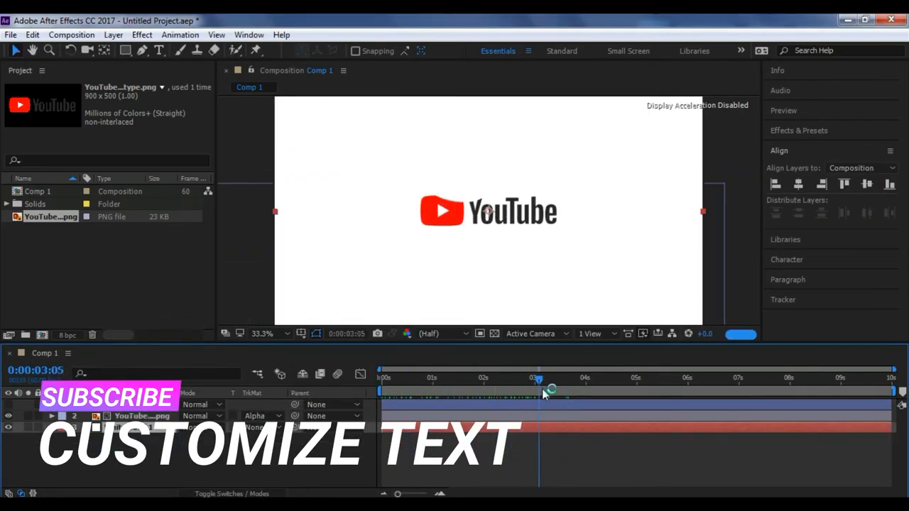
click(158, 50)
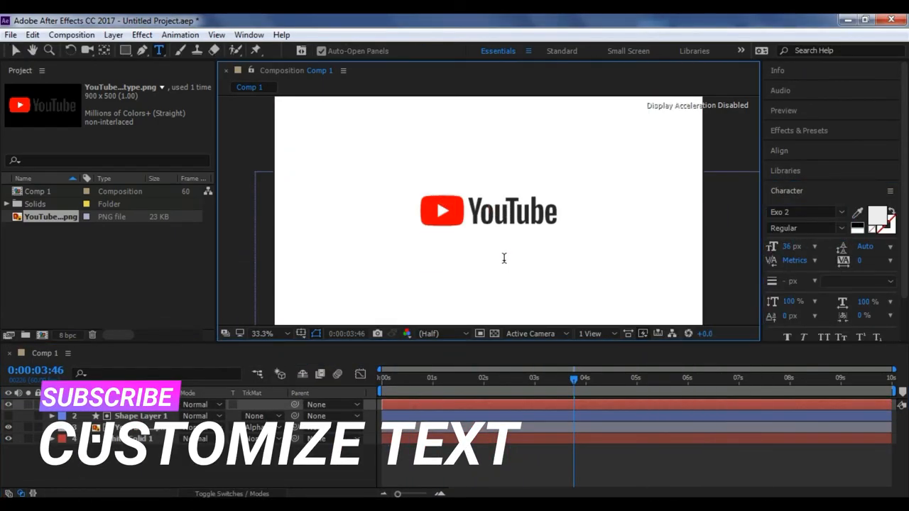
text(ASHRAF PASHA)
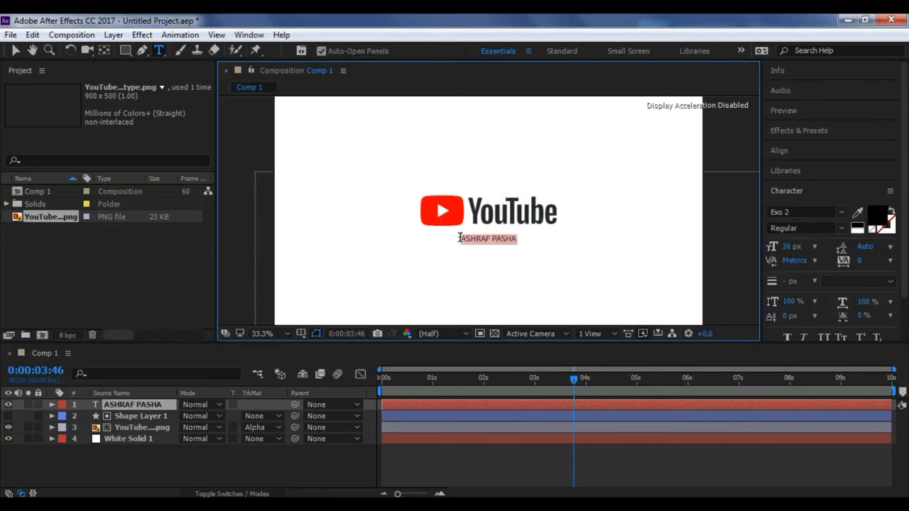